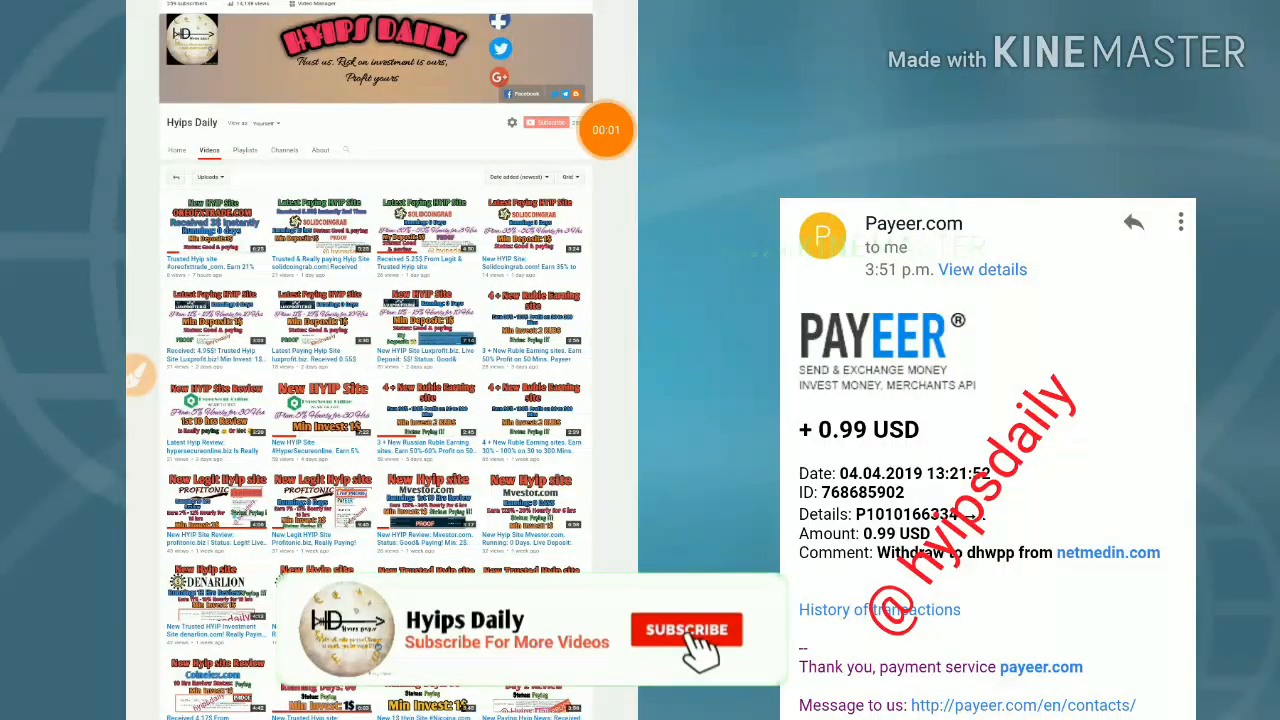
Play the channel intro showing the Payeer 0.99 USD proof with the 'Proof' title and annotations
click(686, 630)
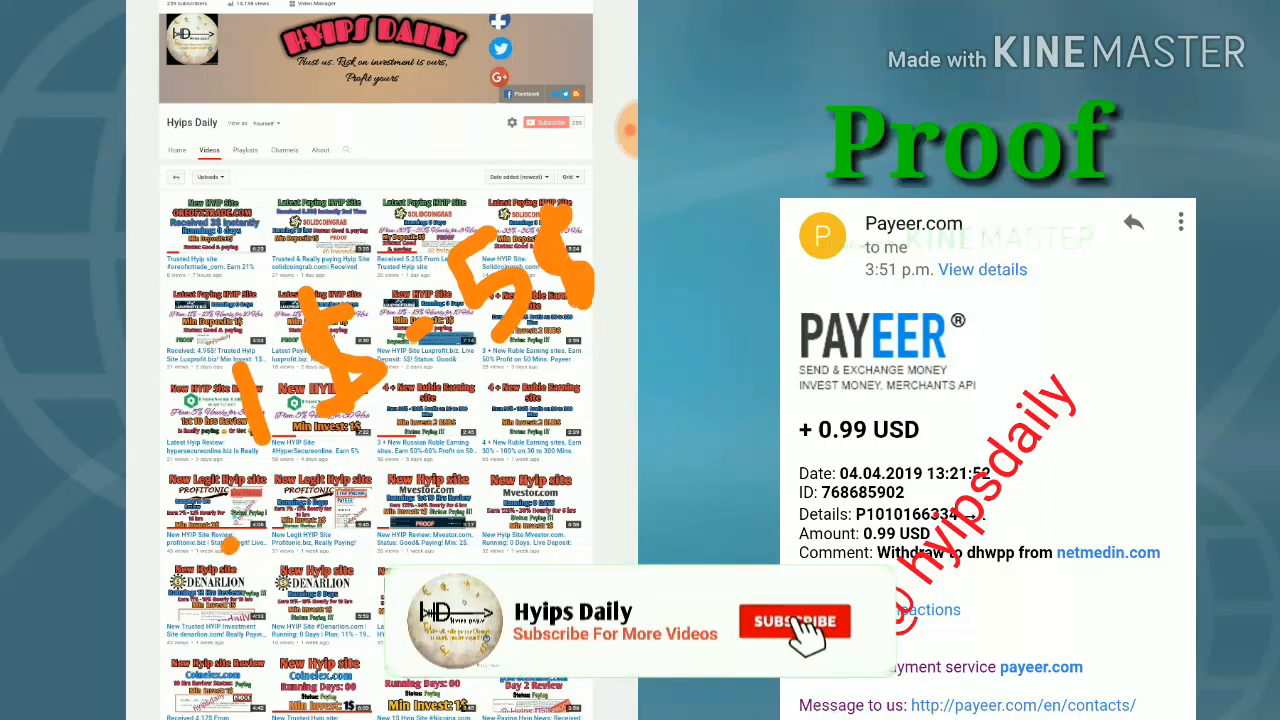
click(796, 622)
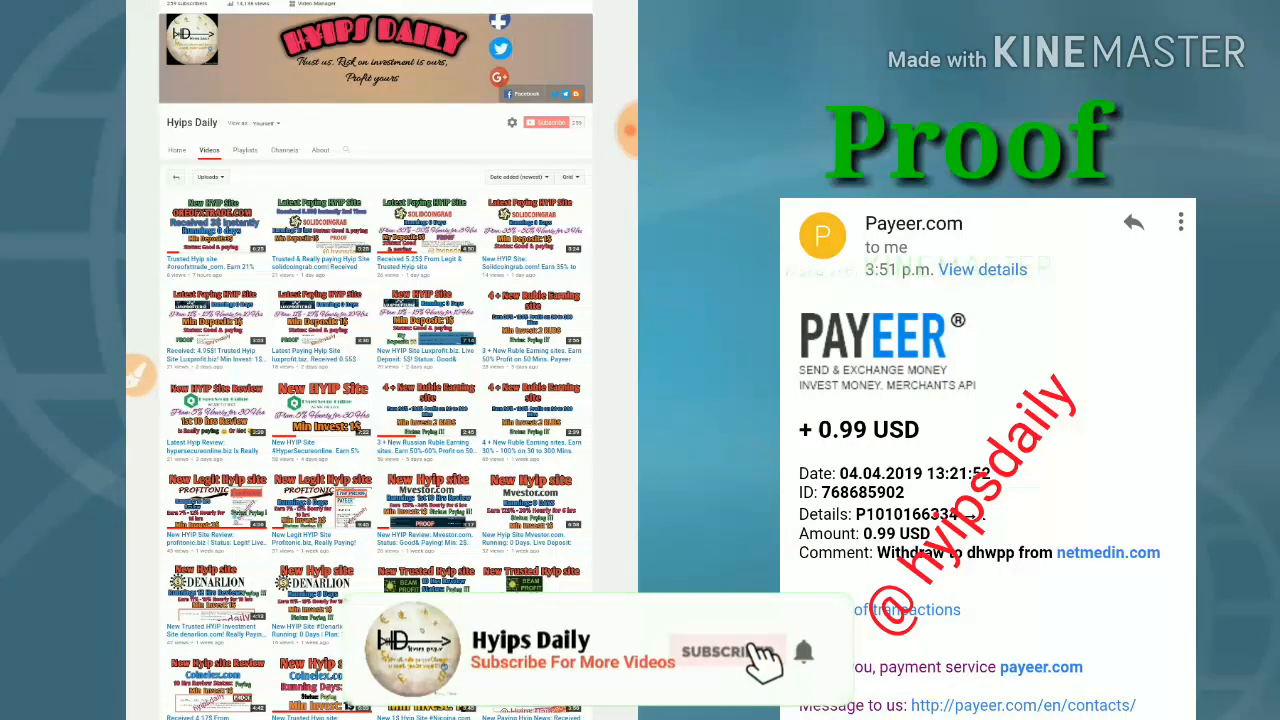
click(728, 656)
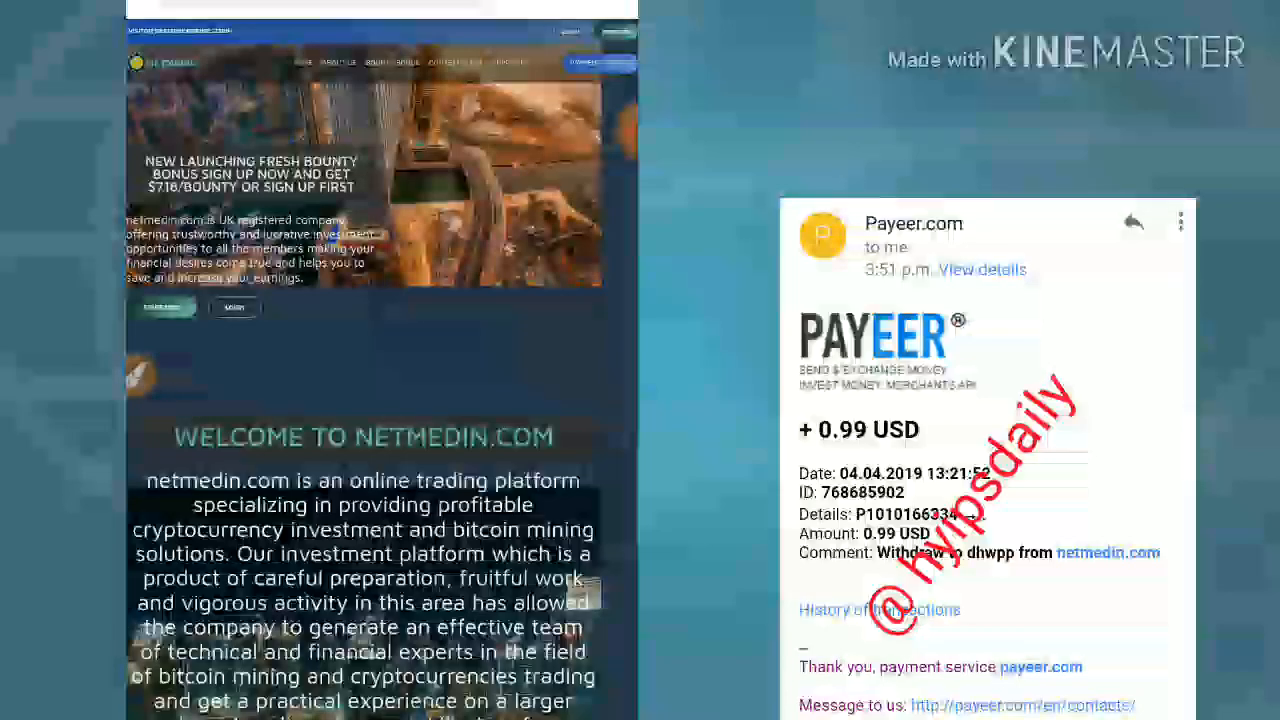
Scroll the homepage through the YouTube bounty, giveaway, deposit bonus and referral contest terms
scroll(down, 3)
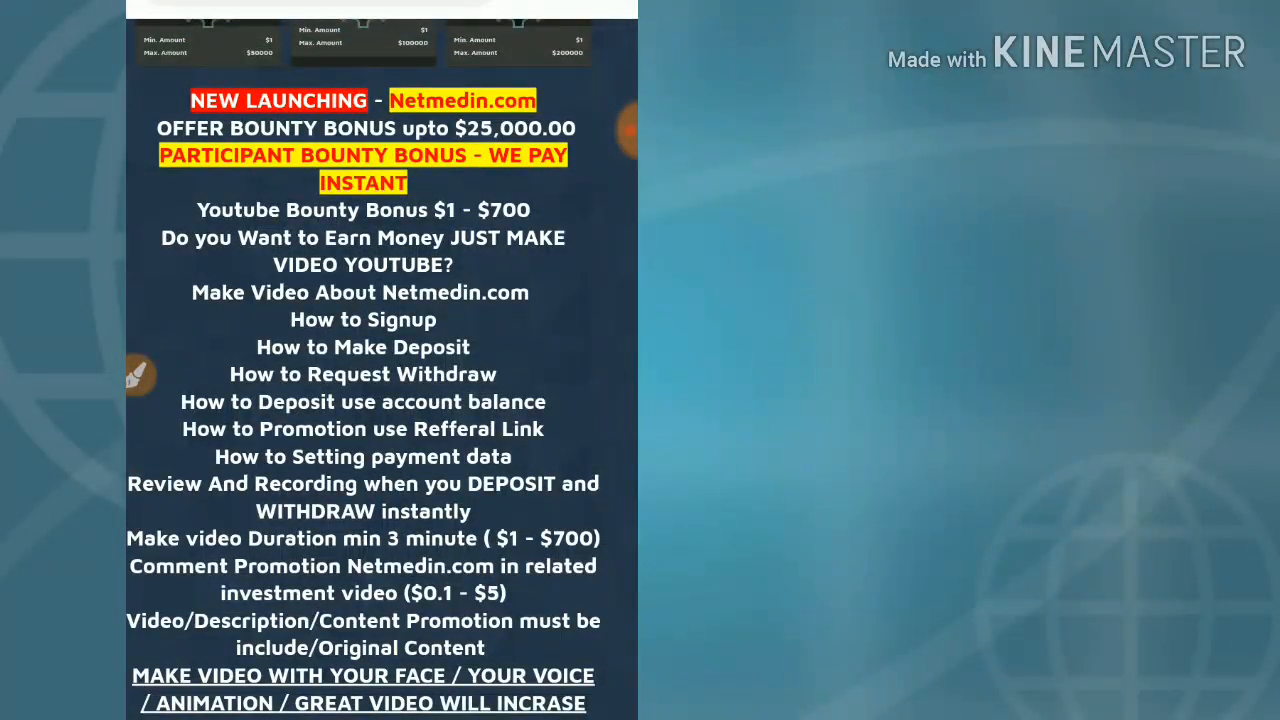
drag(420, 230, 544, 210)
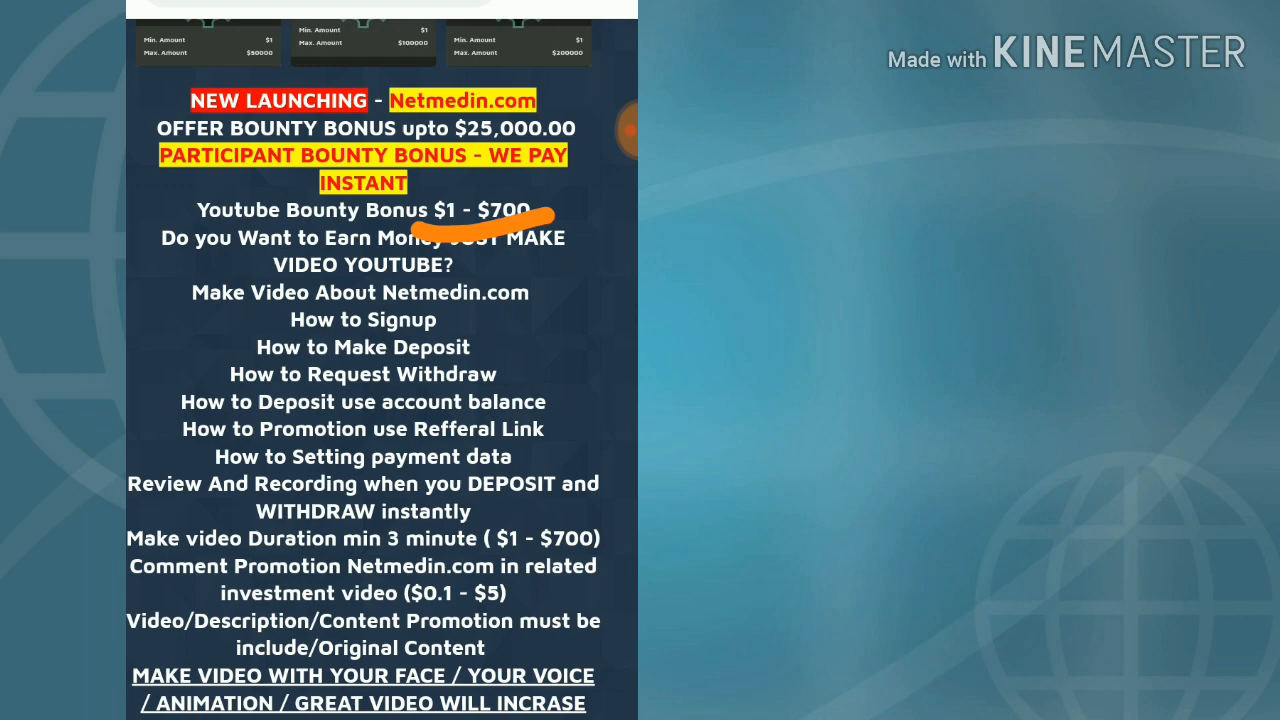
scroll(down, 3)
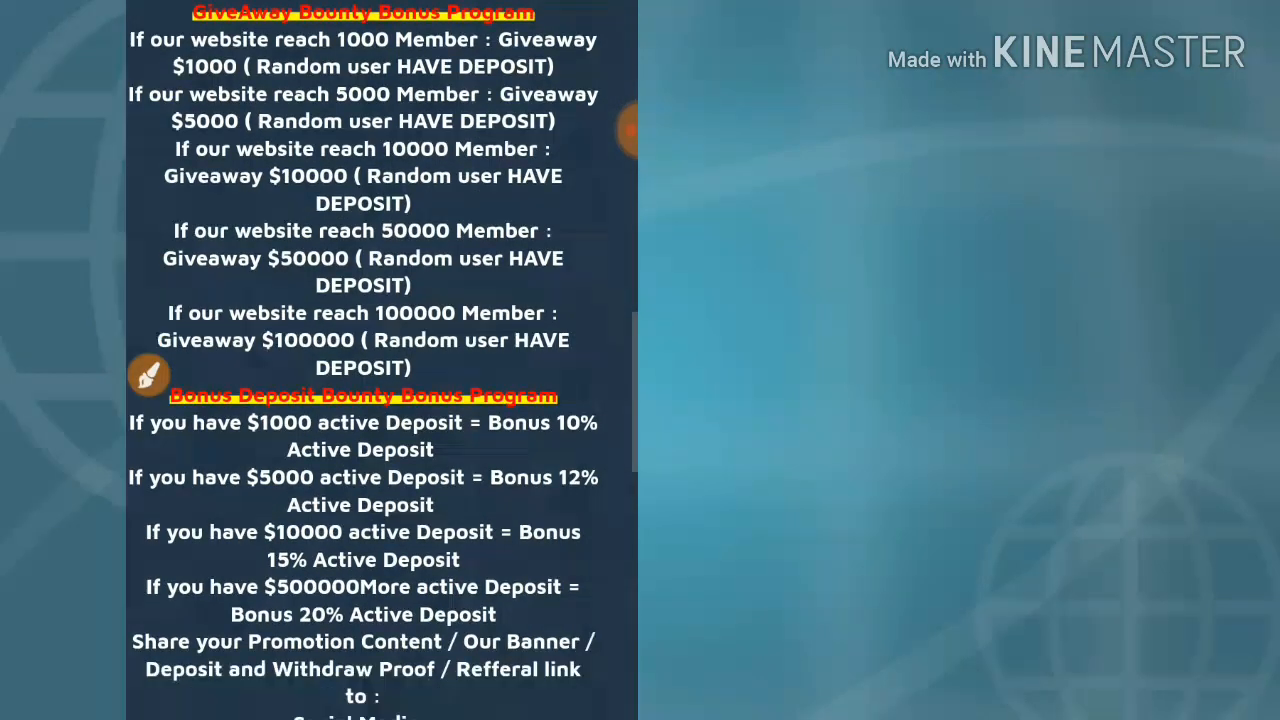
scroll(down, 3)
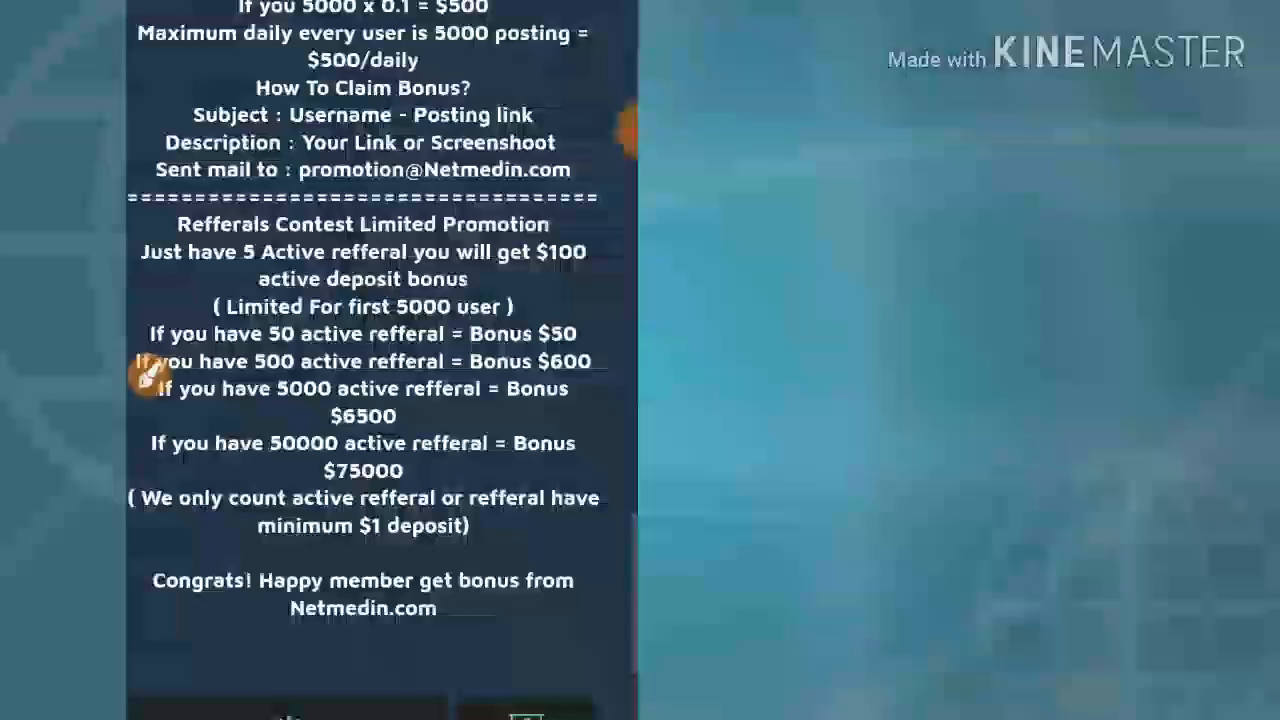
scroll(down, 3)
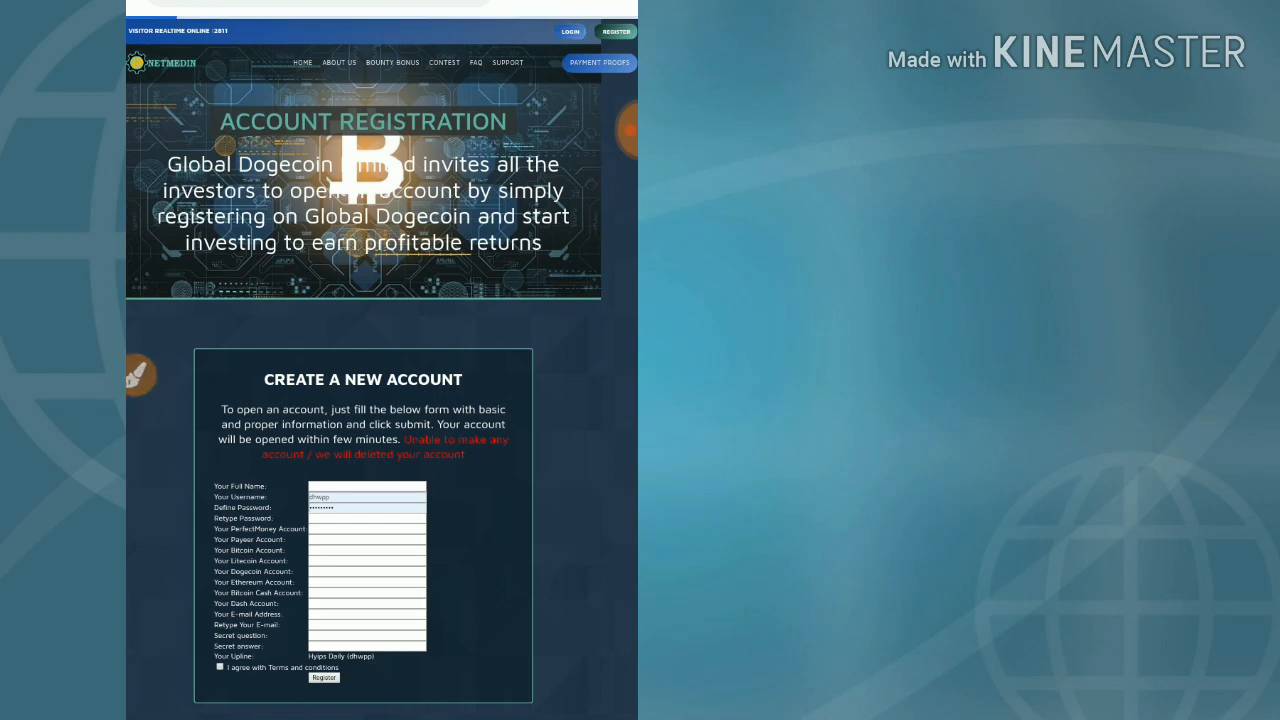
Go from the Register form to the LOGIN page with username and password filled in
click(570, 32)
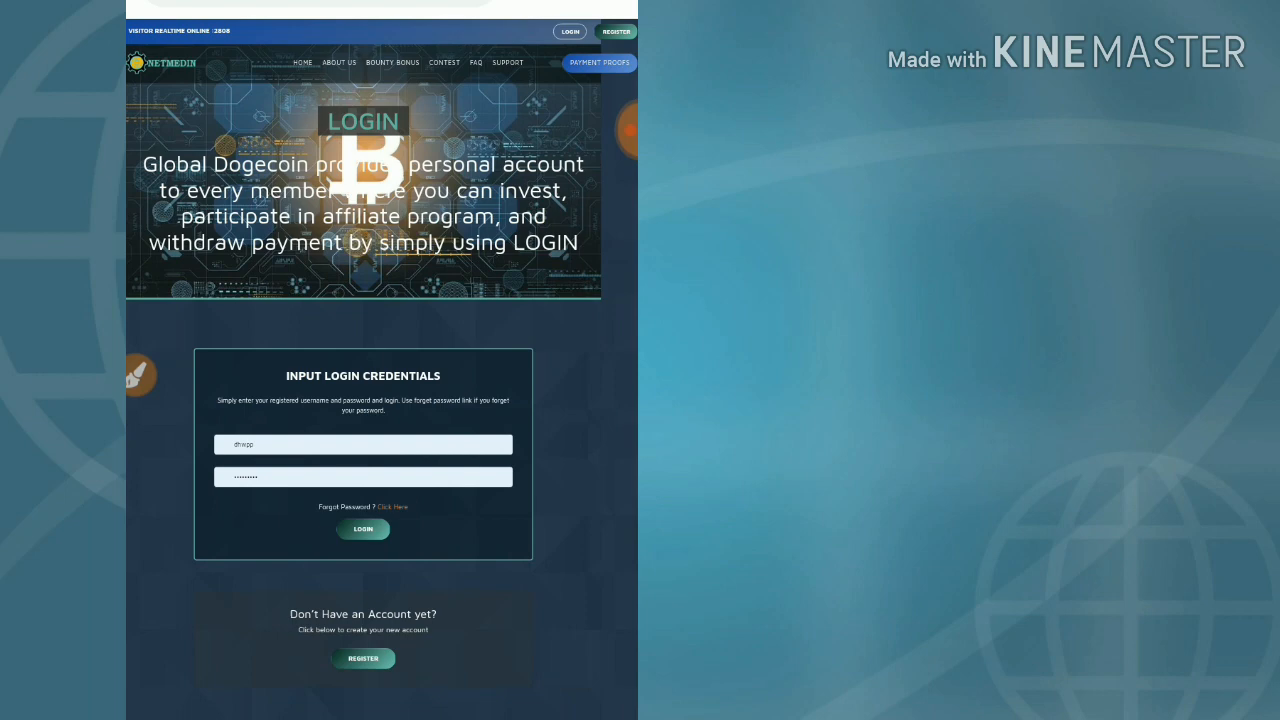
Sign in to the Netmedin.com account and reach the Ask Withdraw page
click(364, 528)
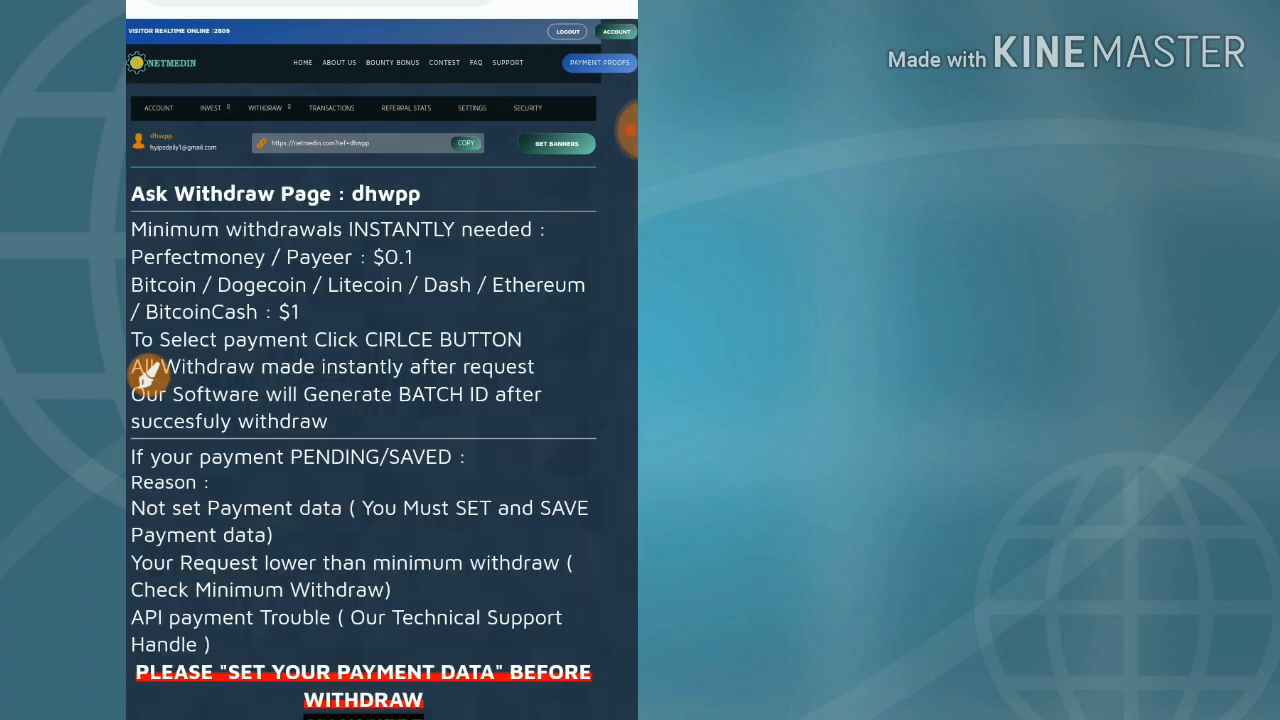
scroll(down, 3)
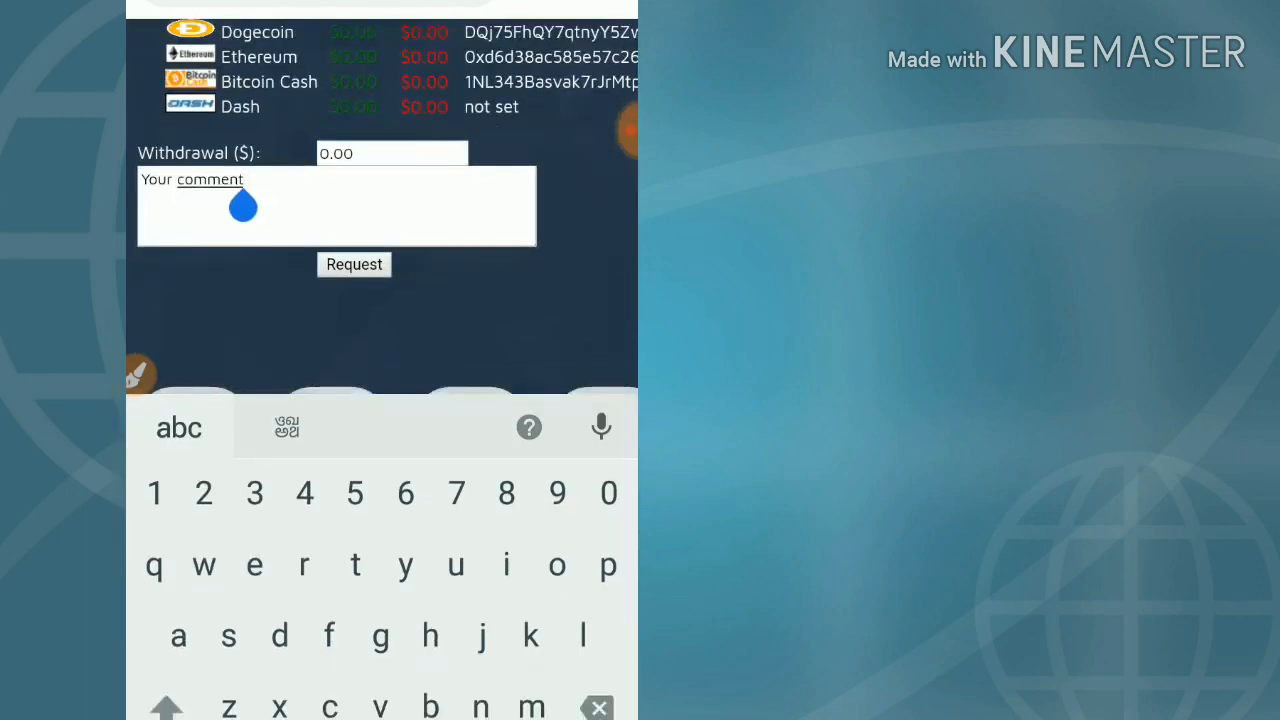
click(390, 152)
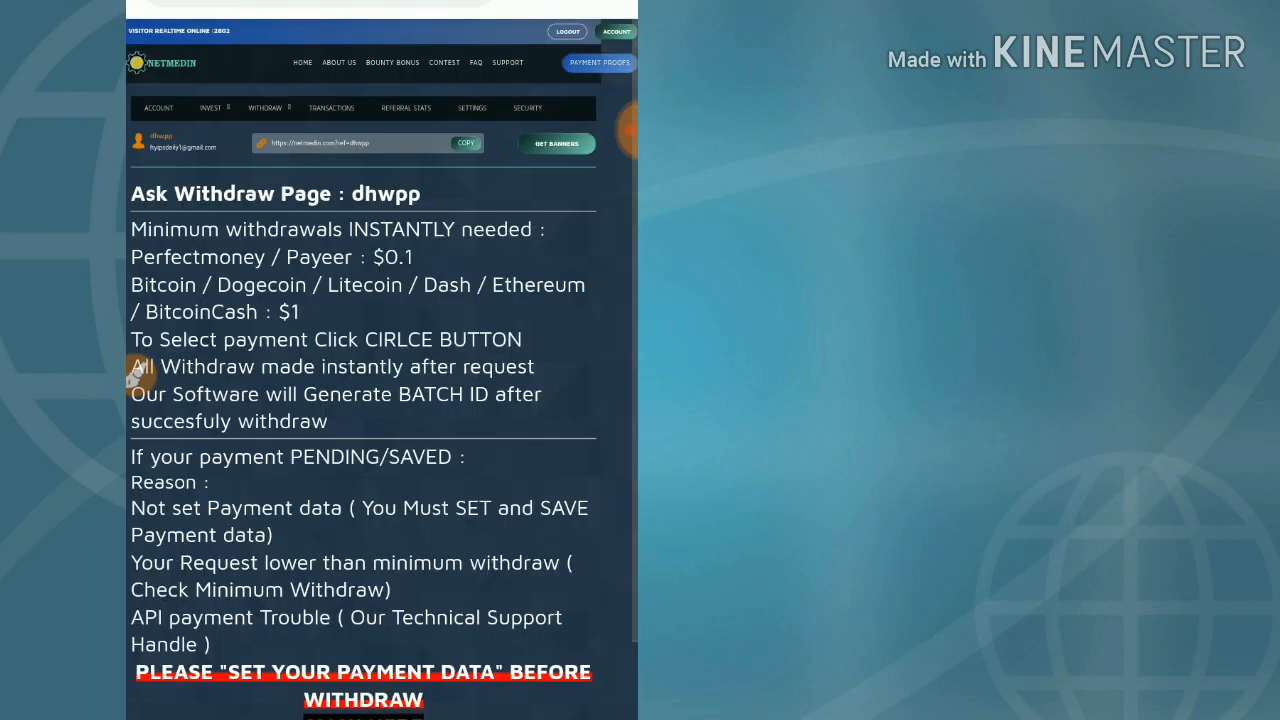
scroll(down, 3)
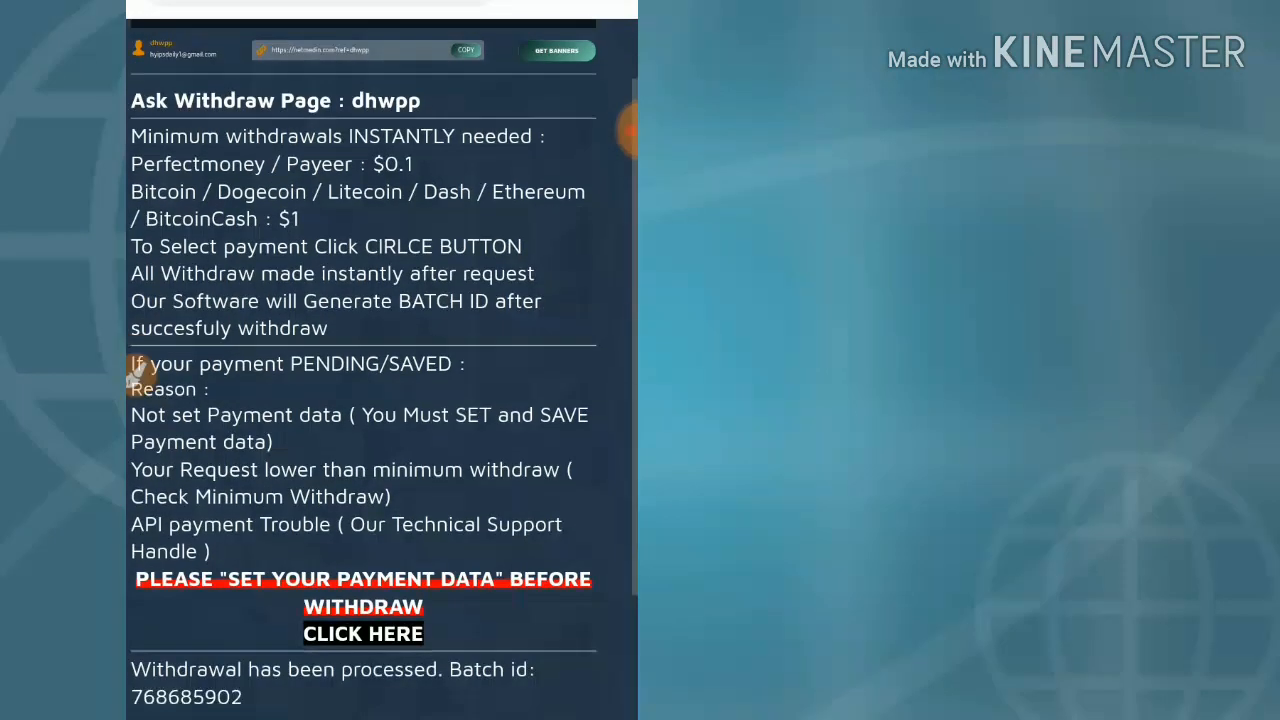
scroll(down, 3)
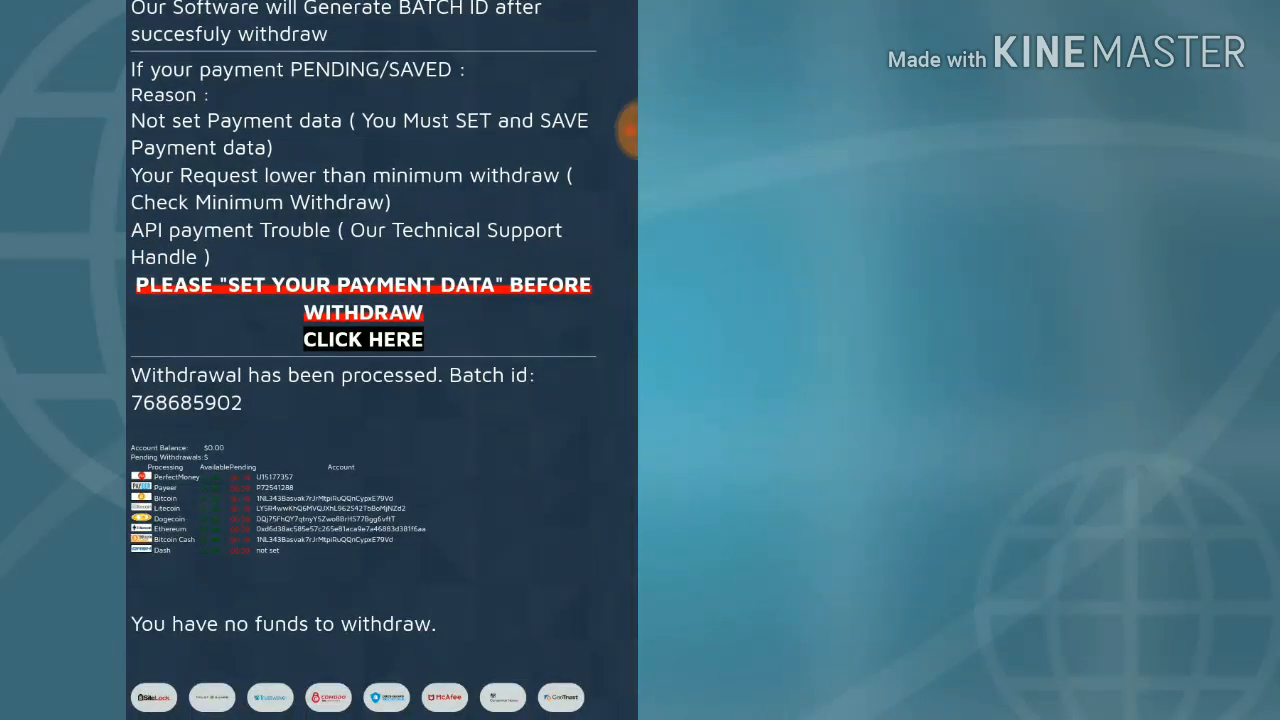
drag(130, 436, 280, 420)
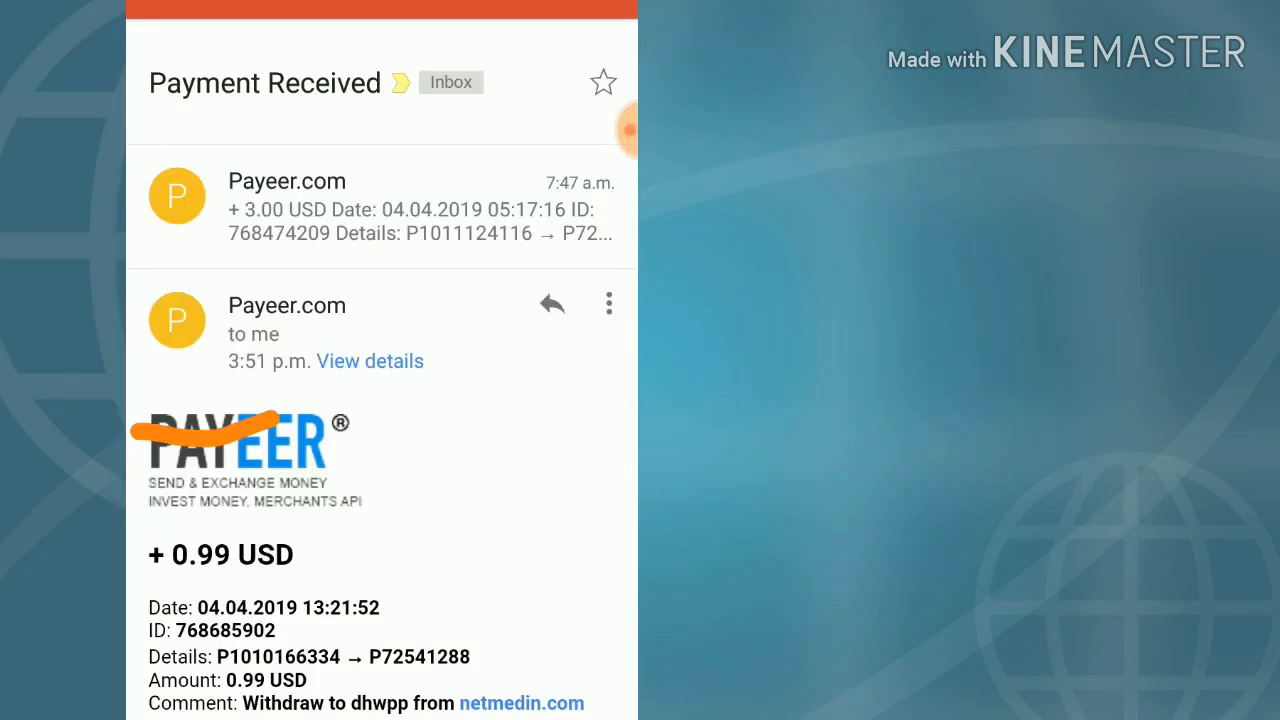
Scroll through the Payeer 'Payment Received' email for 0.99 USD from netmedin.com
scroll(down, 3)
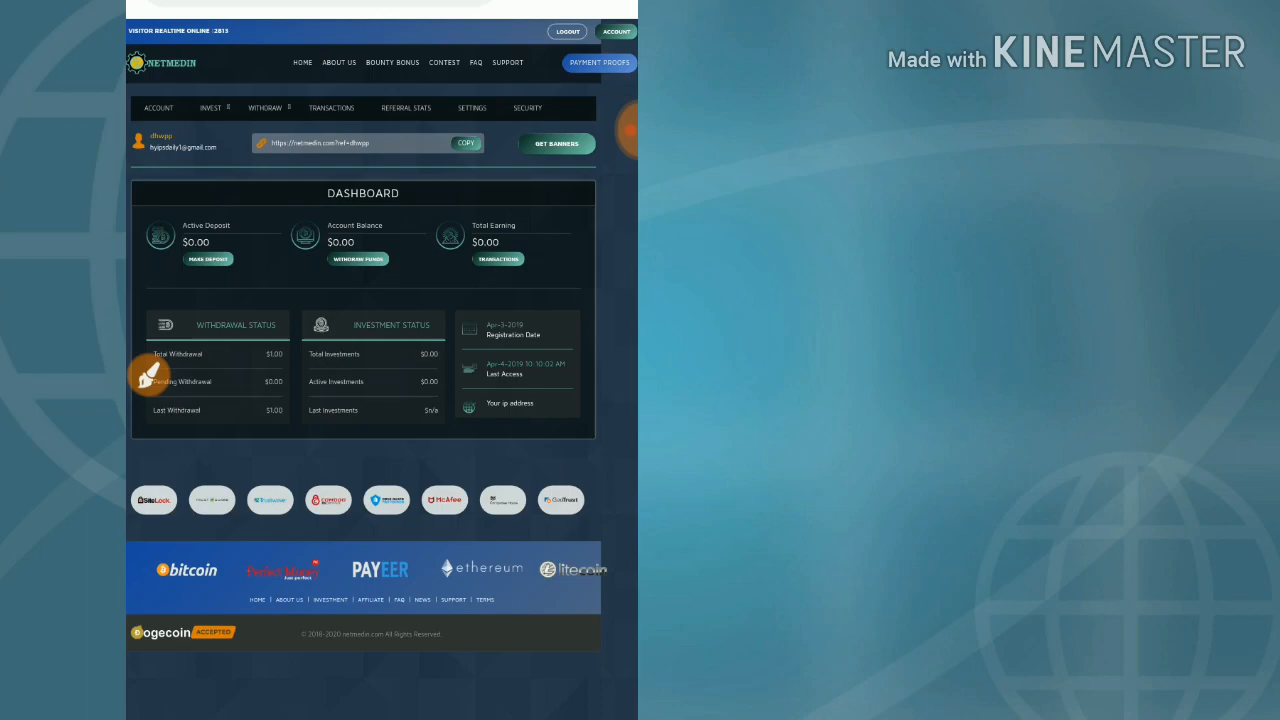
Select Fast Plan 1 with $2 via Perfect Money and reach the deposit confirmation summary
click(208, 260)
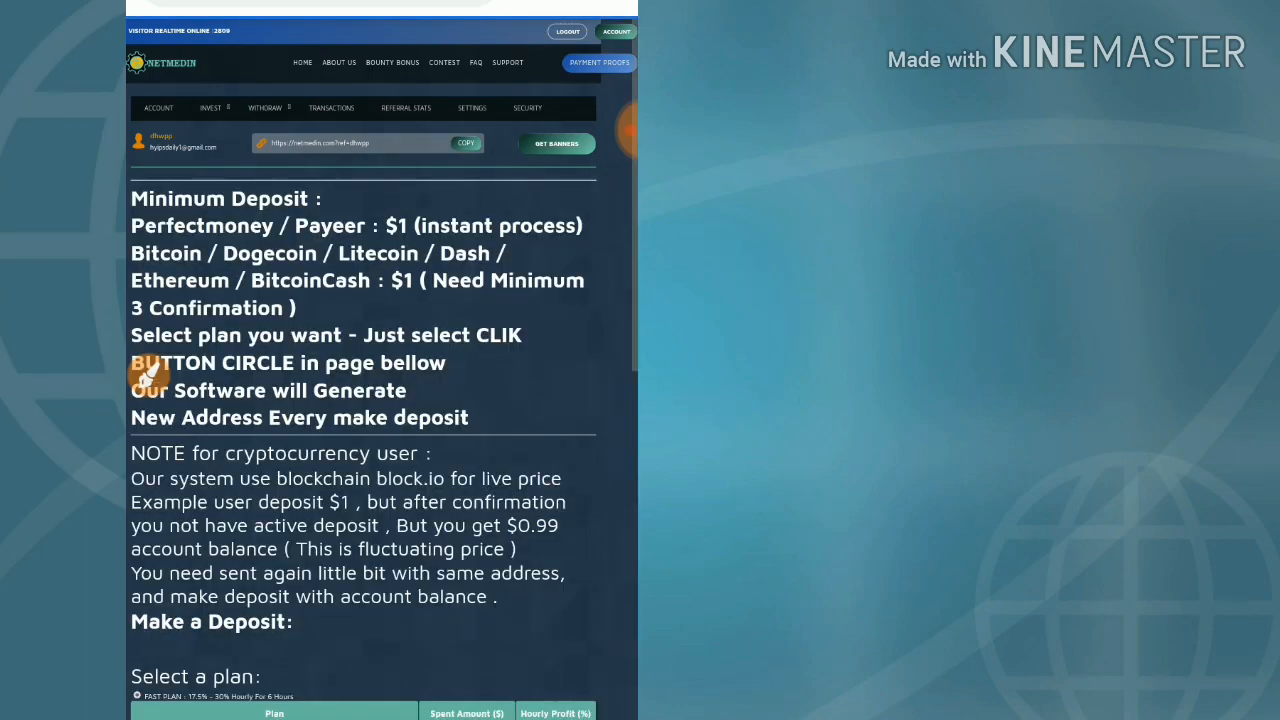
scroll(down, 3)
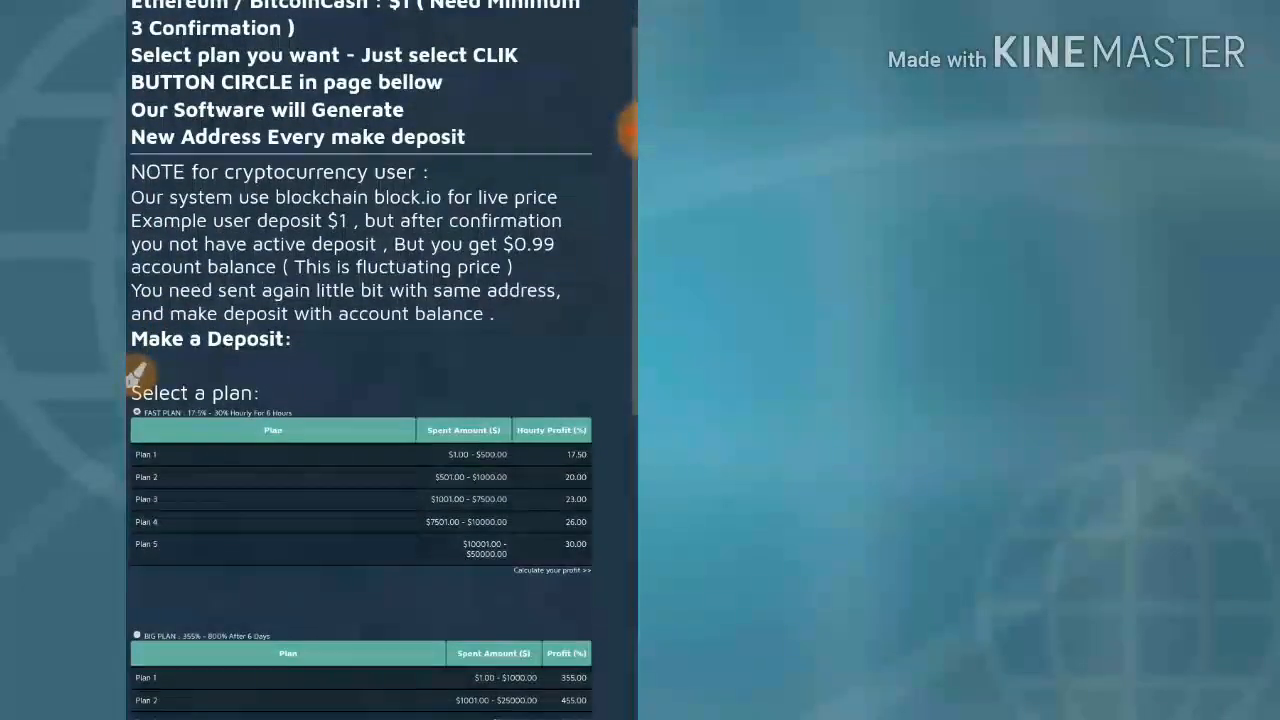
scroll(down, 3)
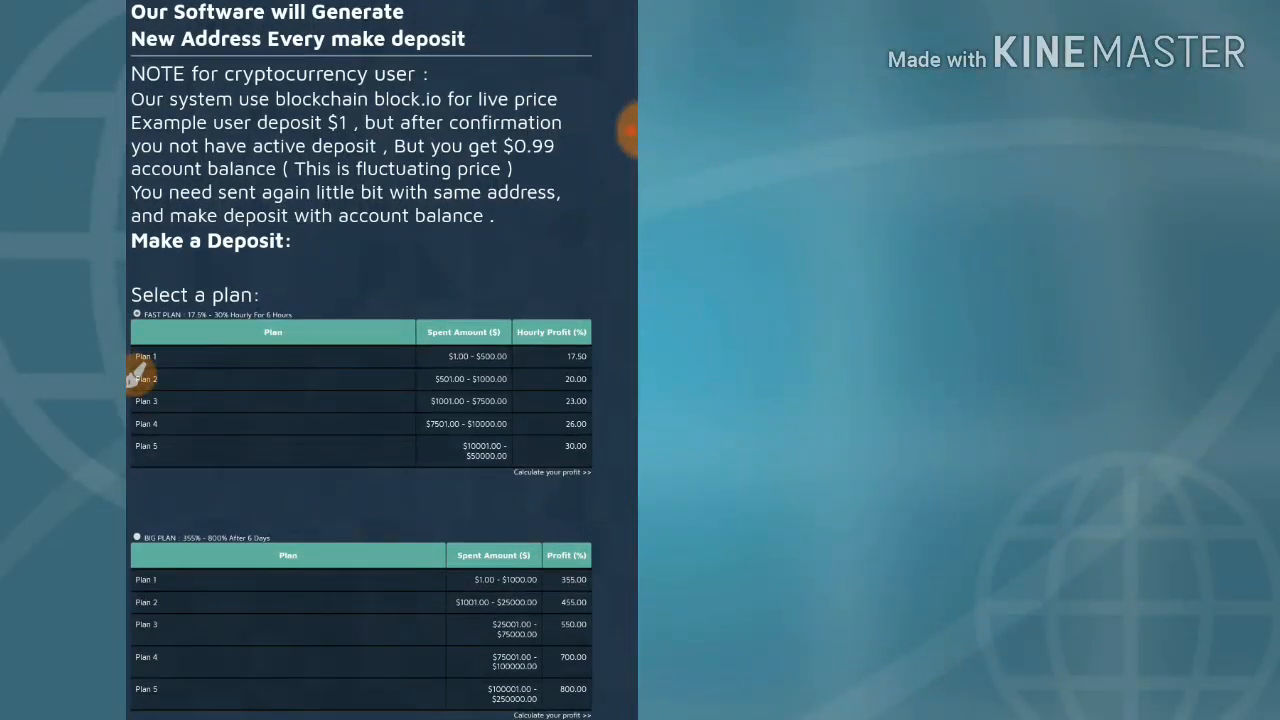
scroll(down, 3)
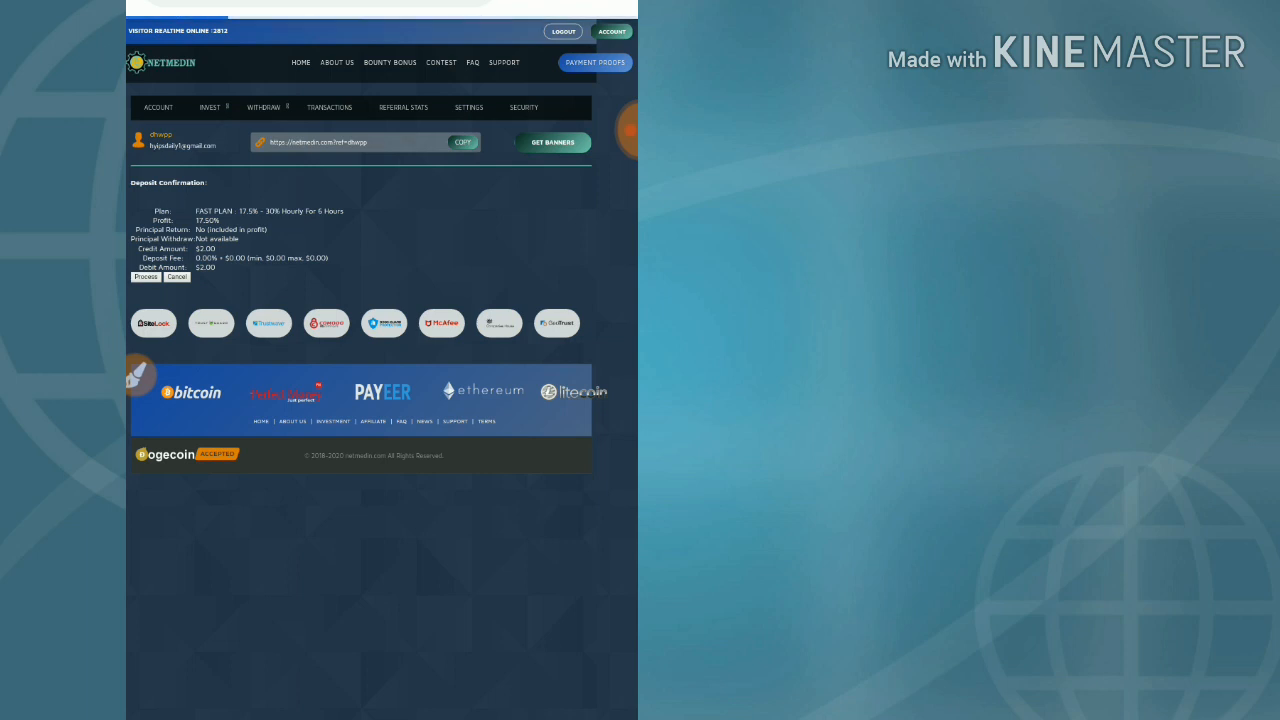
Confirm the deposit, enter the Perfect Money member ID, password and Turing number, and submit for preview
click(146, 276)
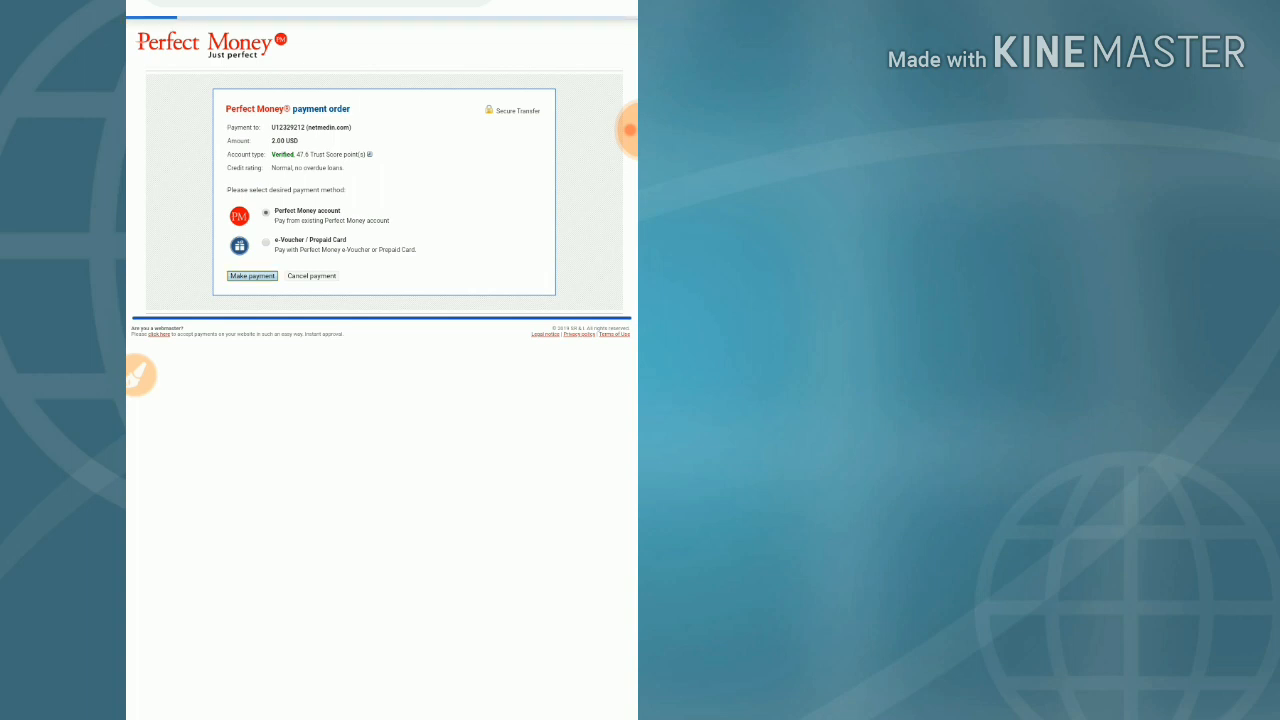
click(252, 276)
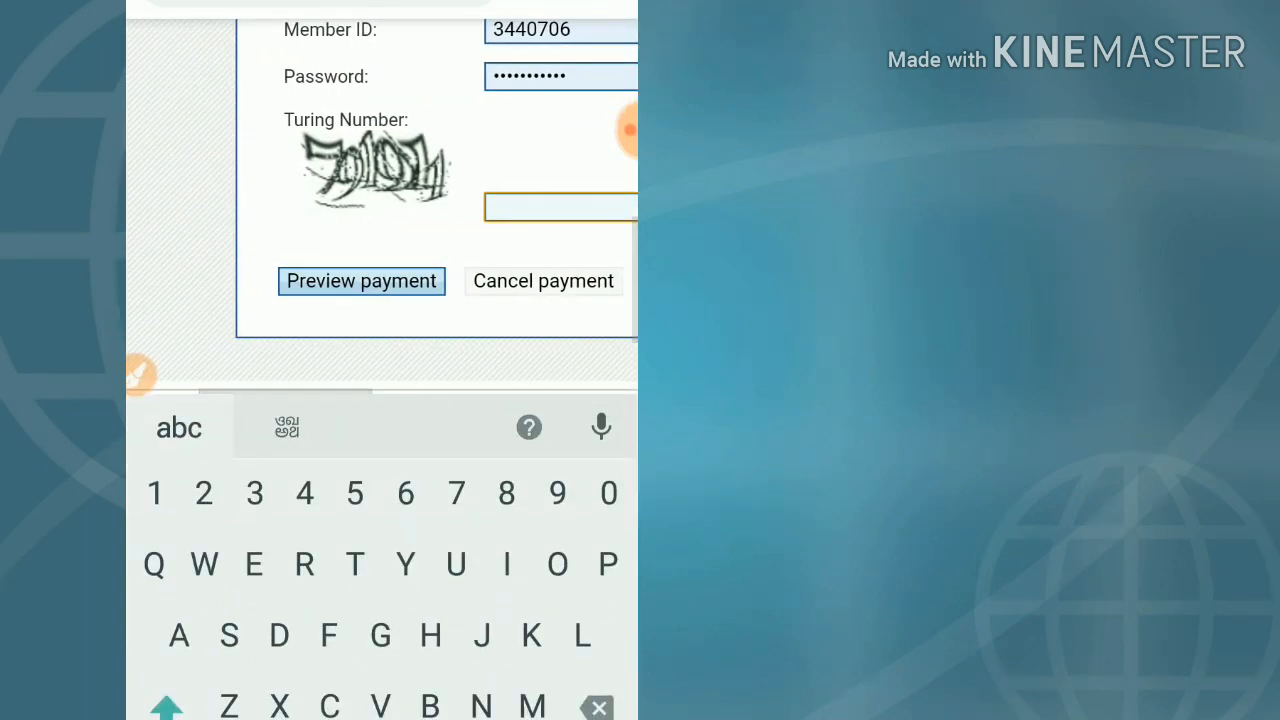
text(78)
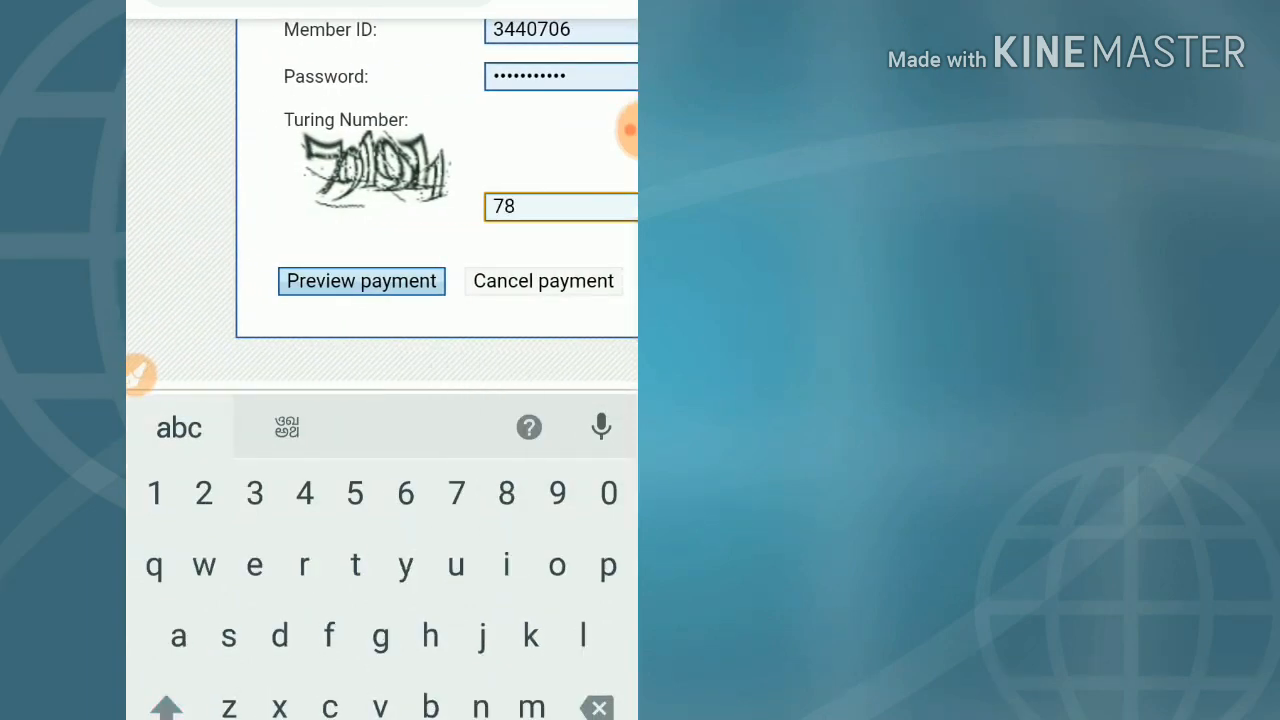
text(19)
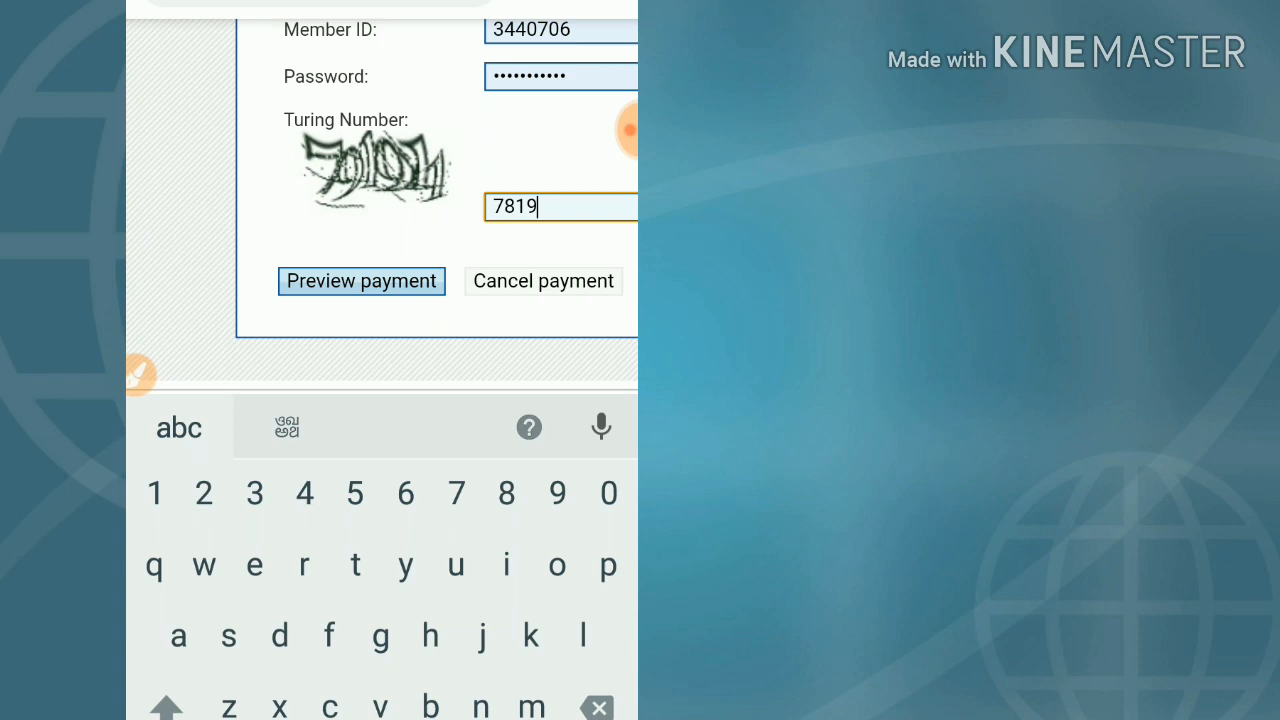
text(14)
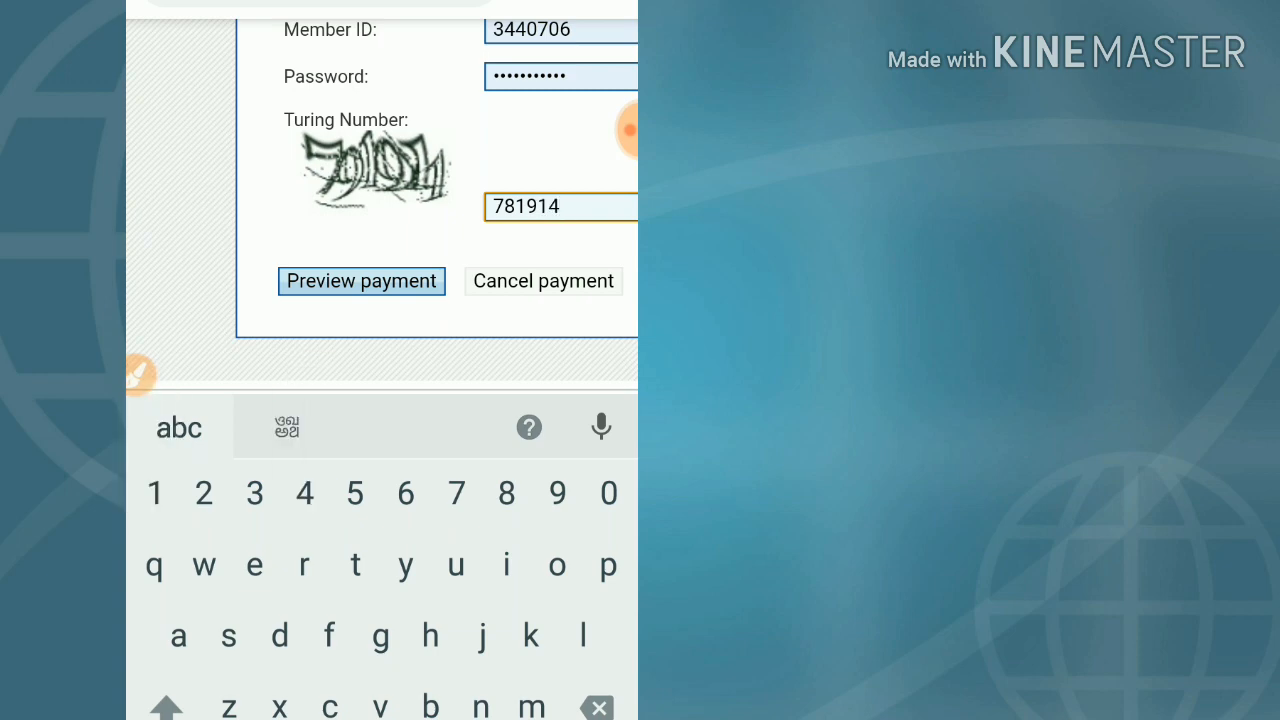
click(360, 280)
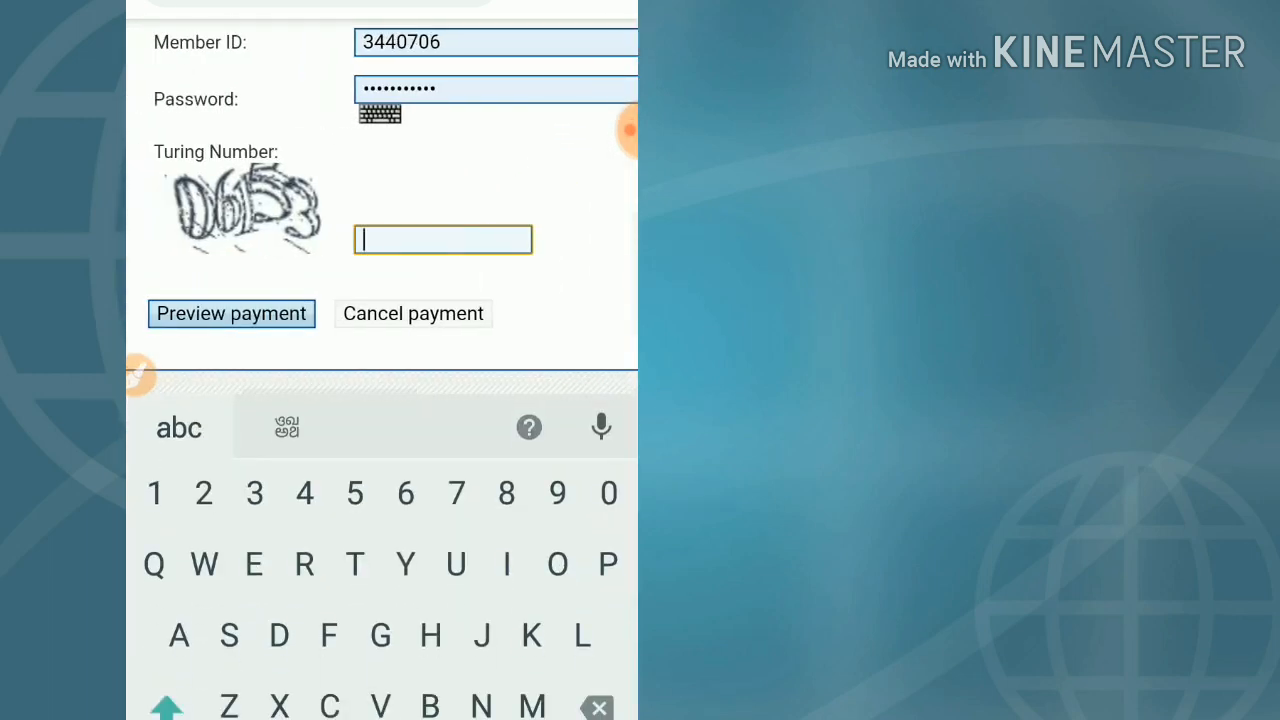
Enter the new Turing number 06153 and reach the netmedin.com payment preview
text(061)
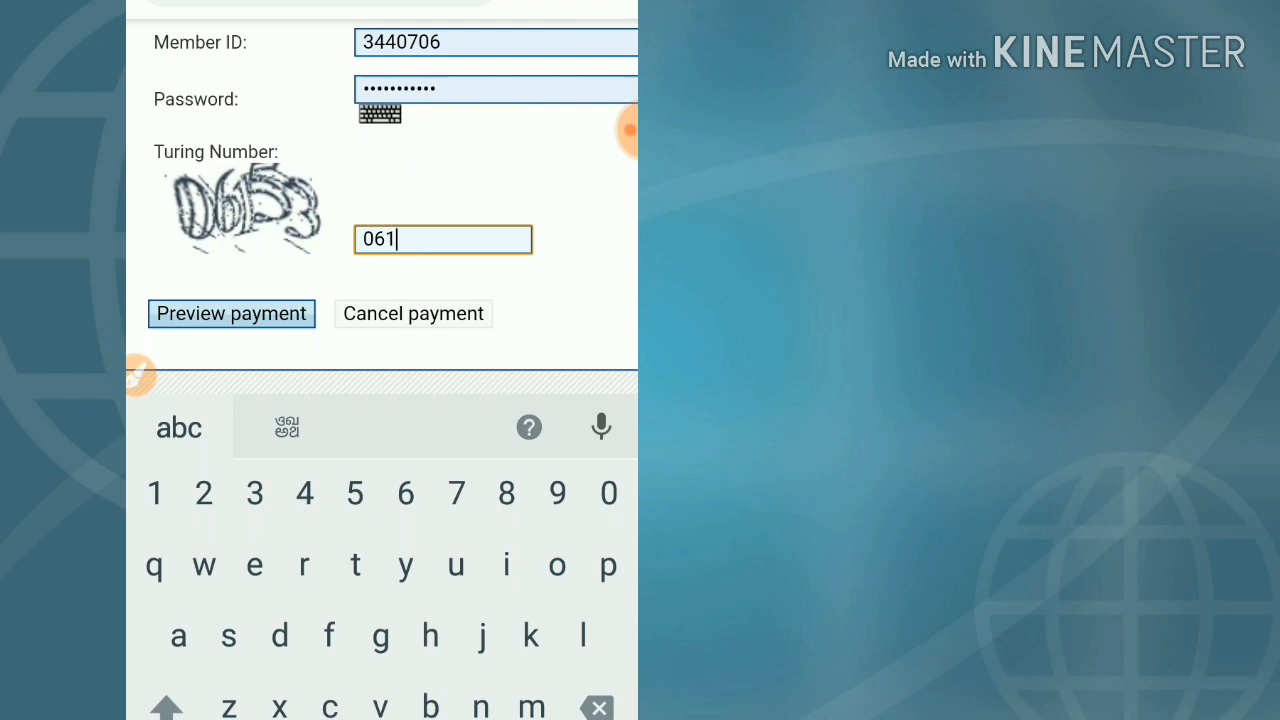
text(53)
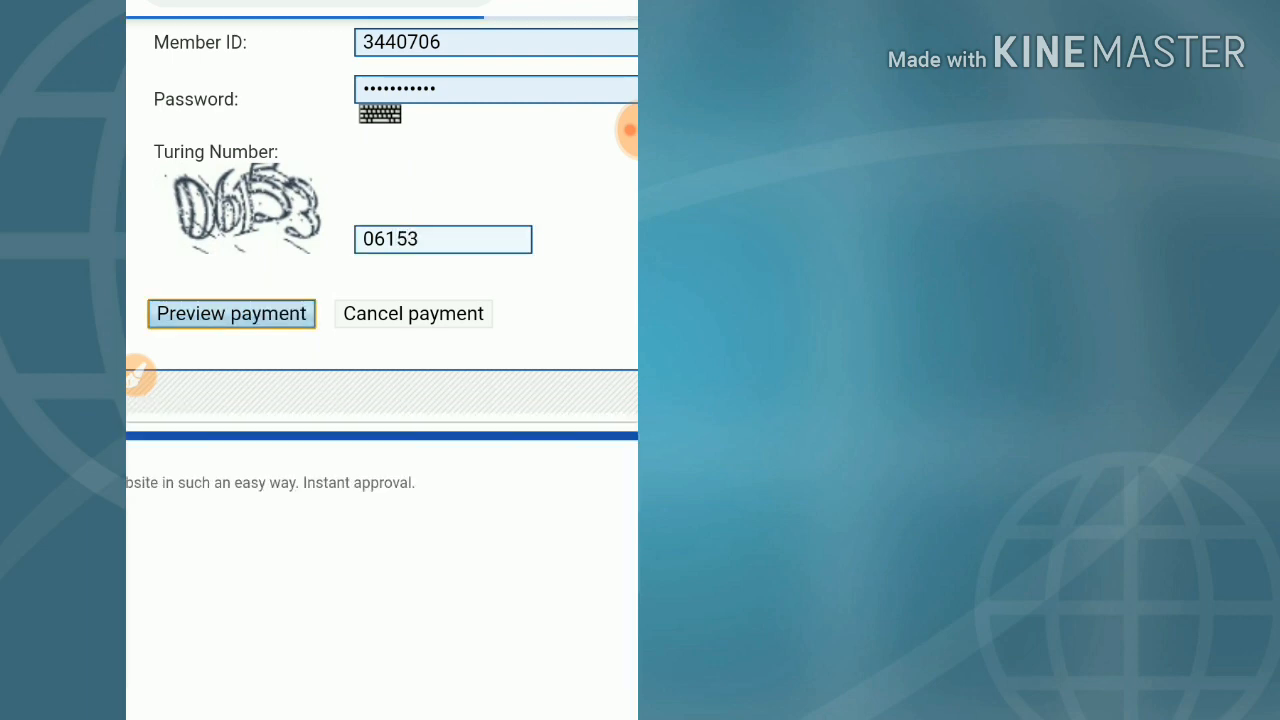
click(232, 312)
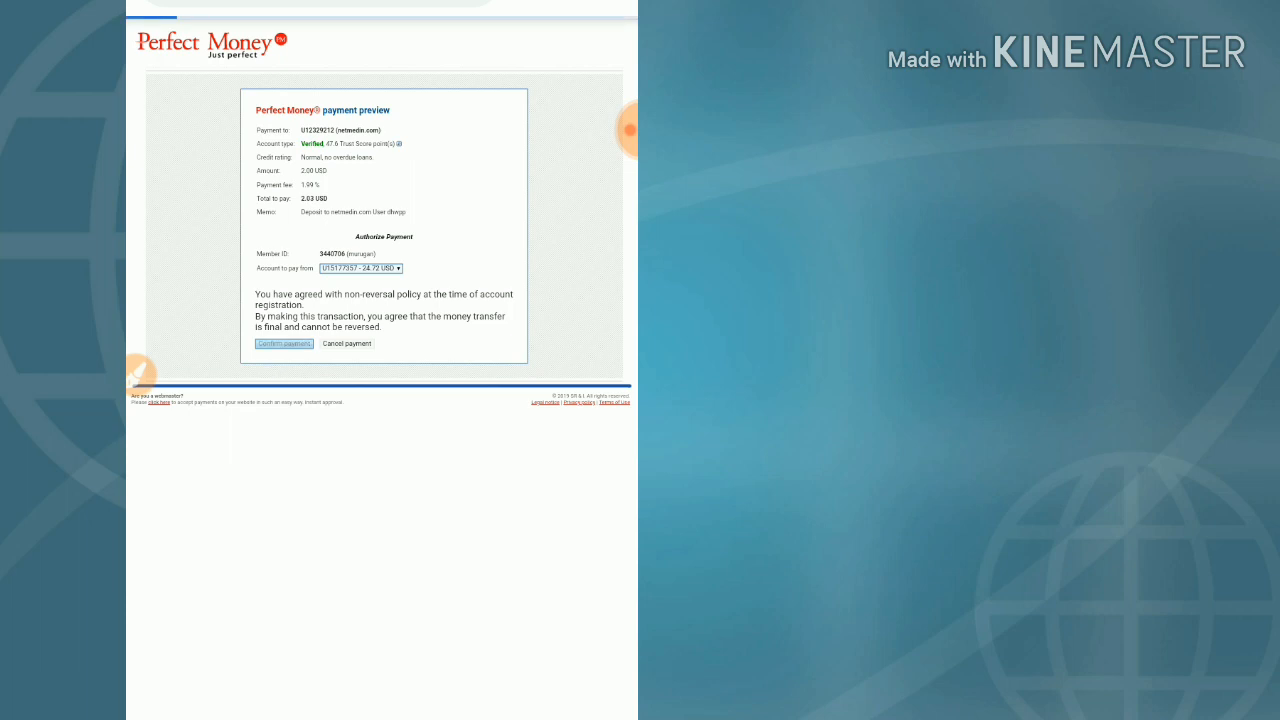
Make the $2 payment and continue back to Netmedin's 'deposit received' status page
click(284, 344)
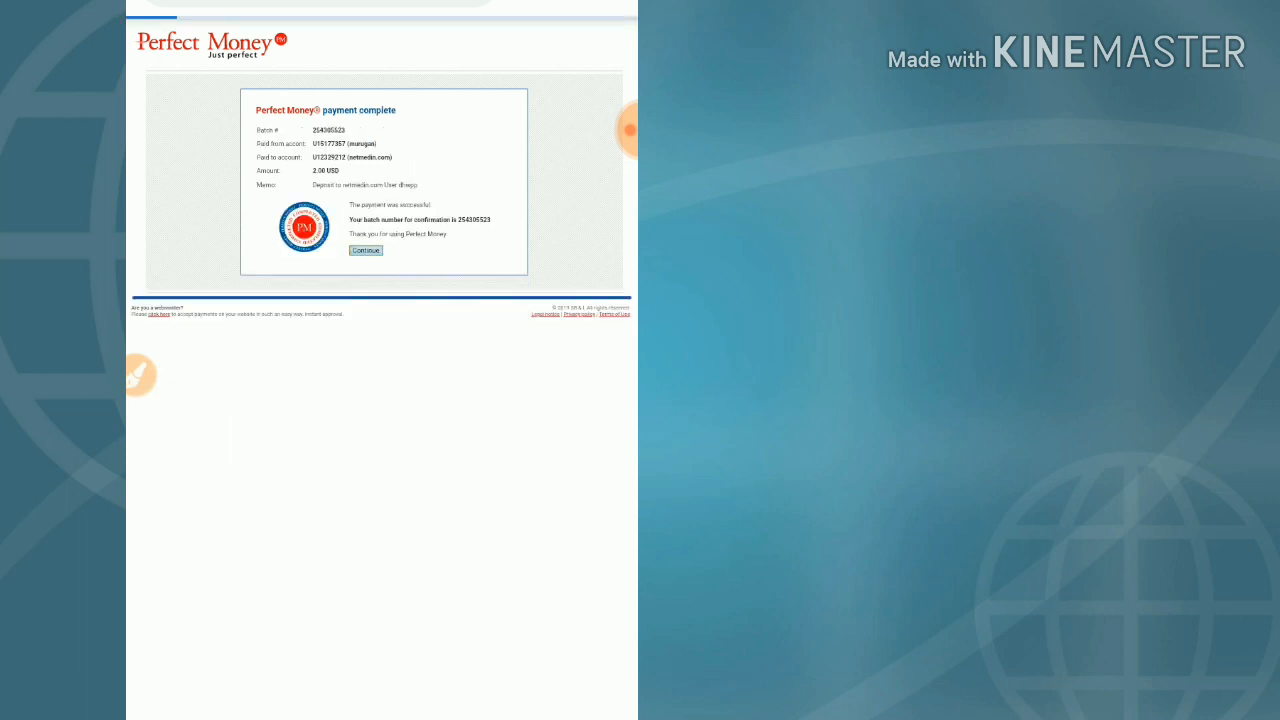
click(366, 250)
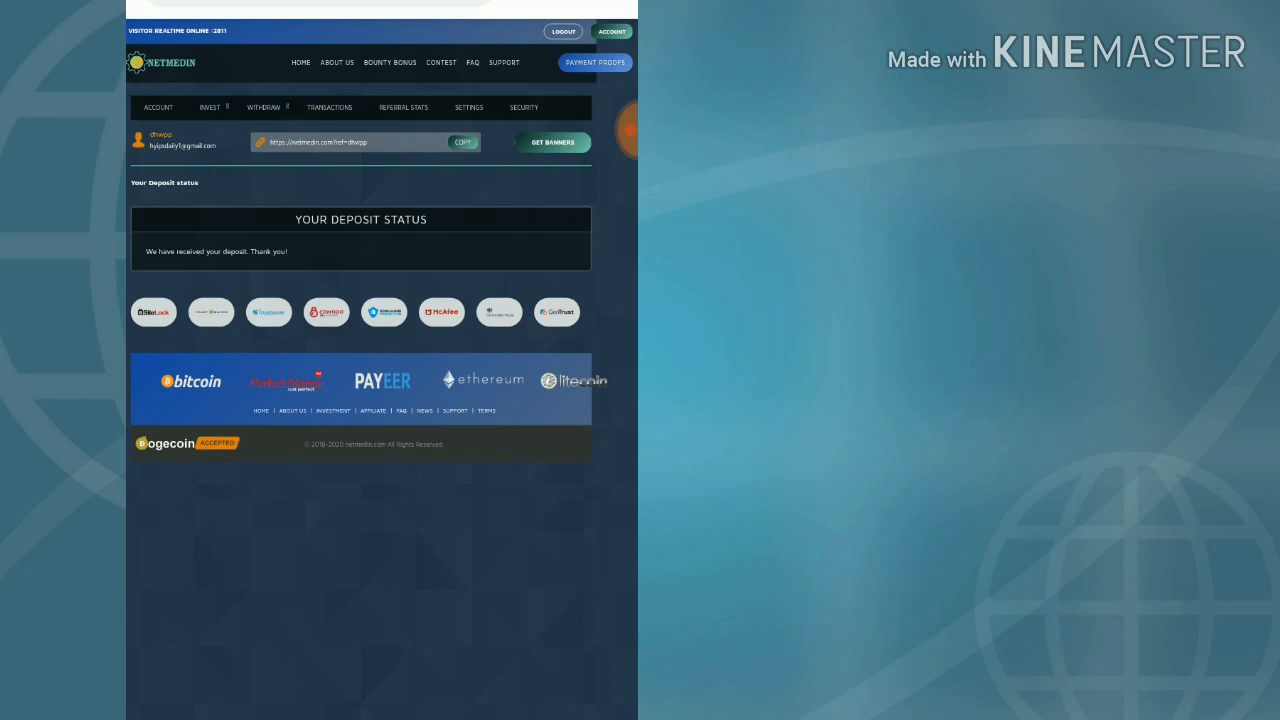
drag(170, 280, 290, 252)
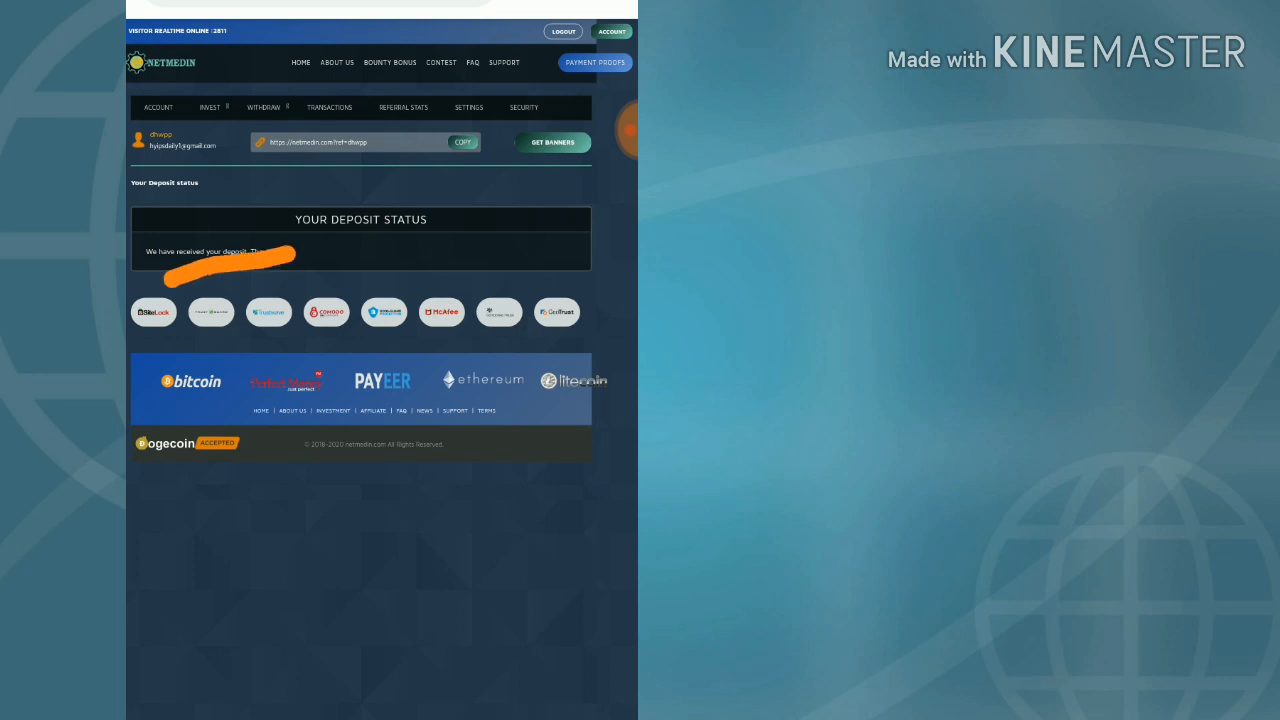